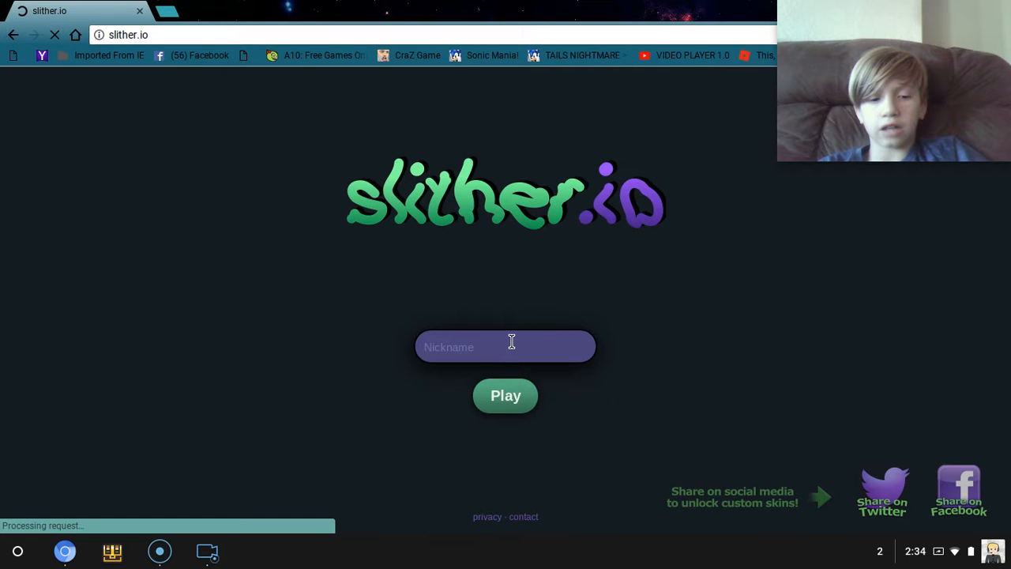
Enter the nickname 'Ai' and start a slither.io match
type("A")
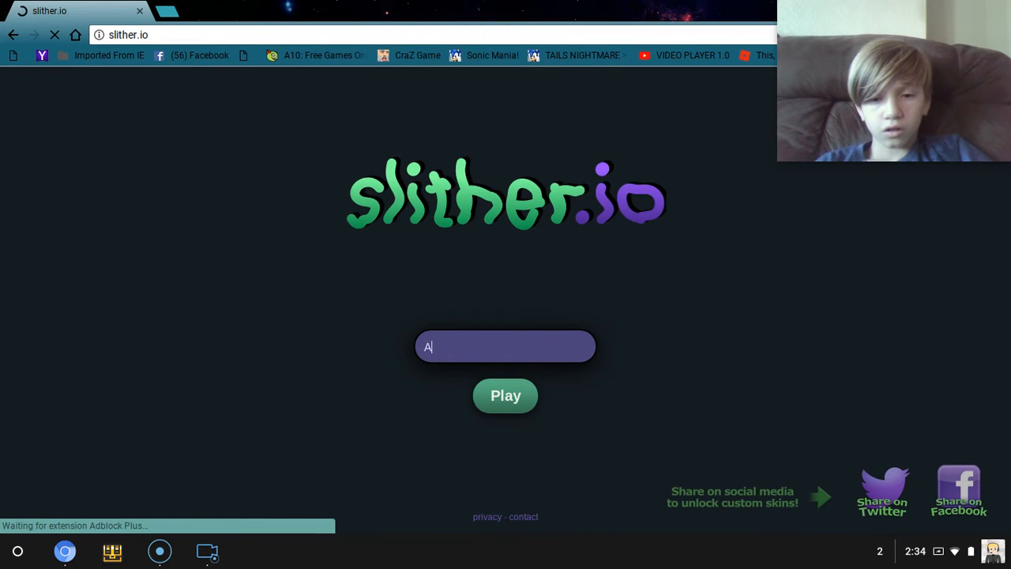
type("idanYT")
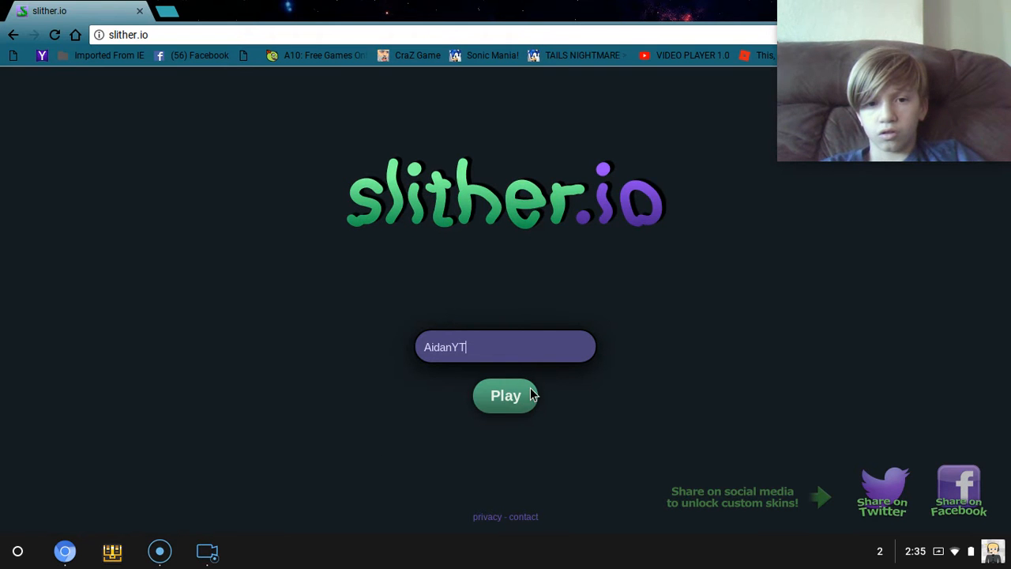
left_click(505, 395)
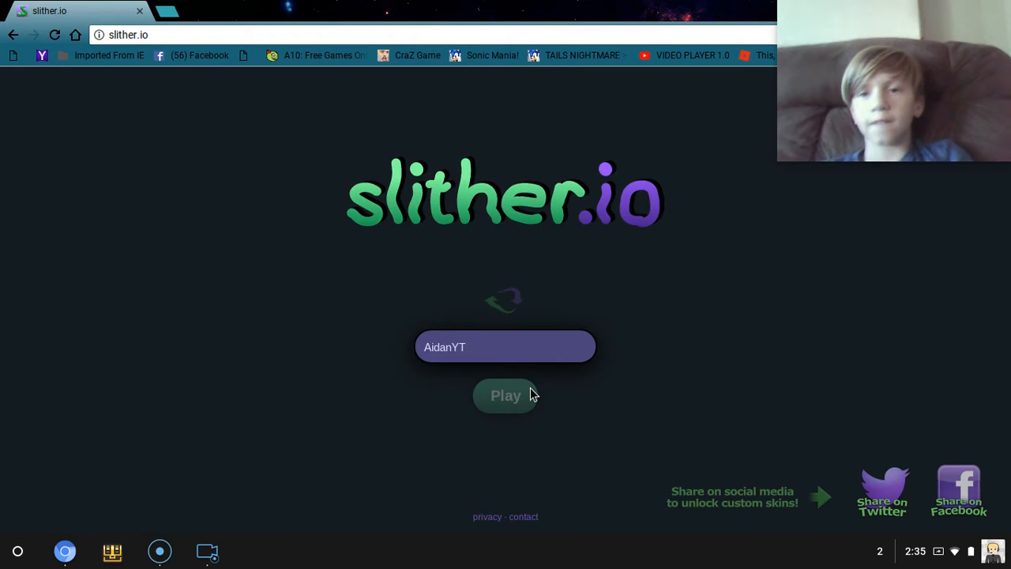
Play briefly as the red snake, then navigate to agar.io from the address bar
left_click(506, 395)
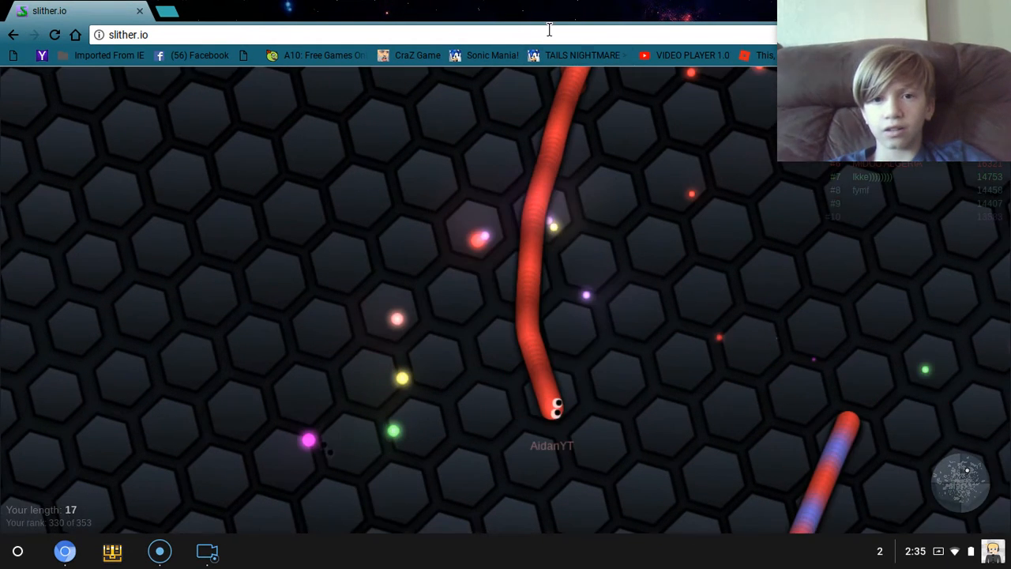
type("agar.io")
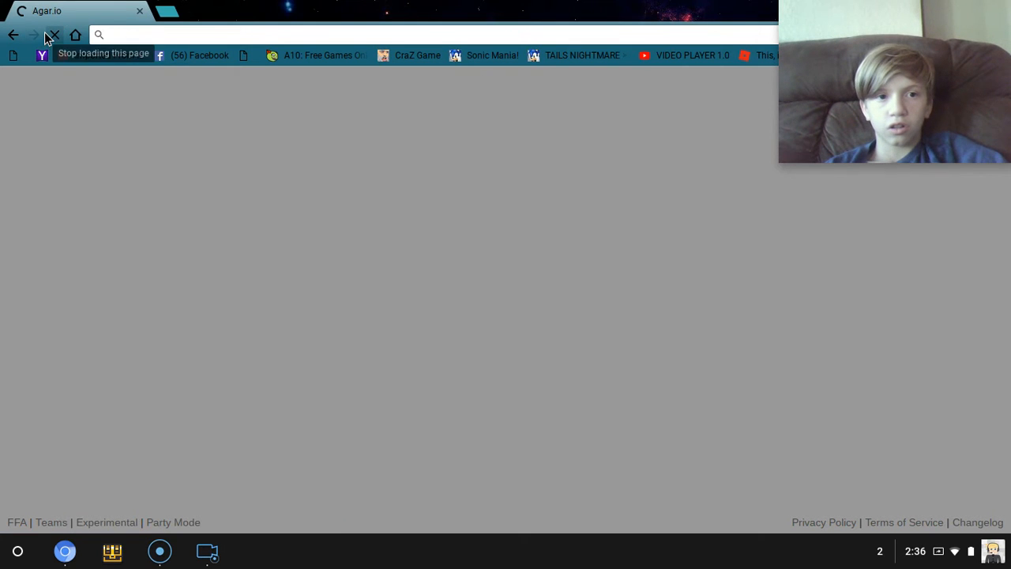
Stop the stalled page and load agar.io from the New Tab page tile
left_click(55, 34)
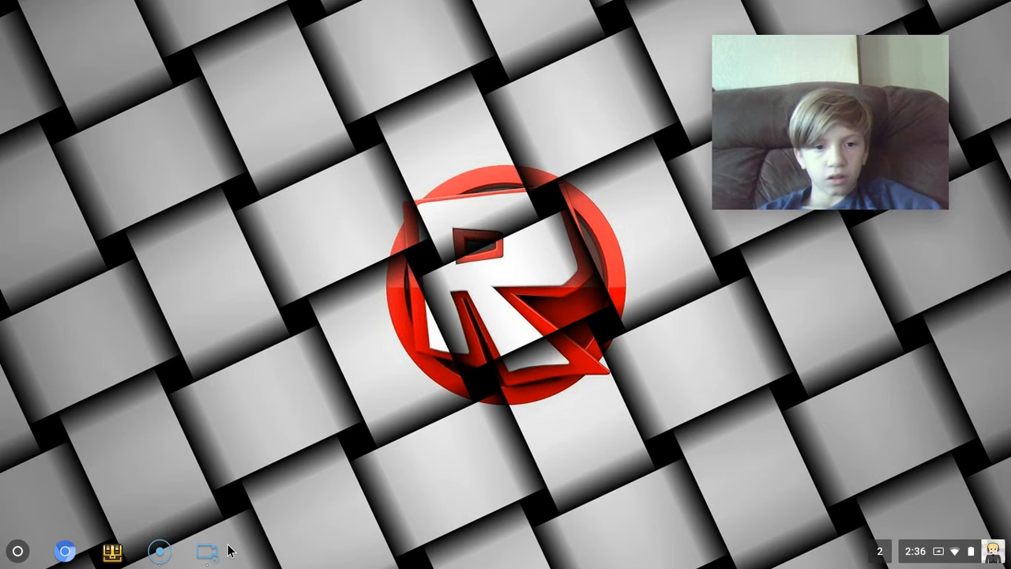
left_click(63, 550)
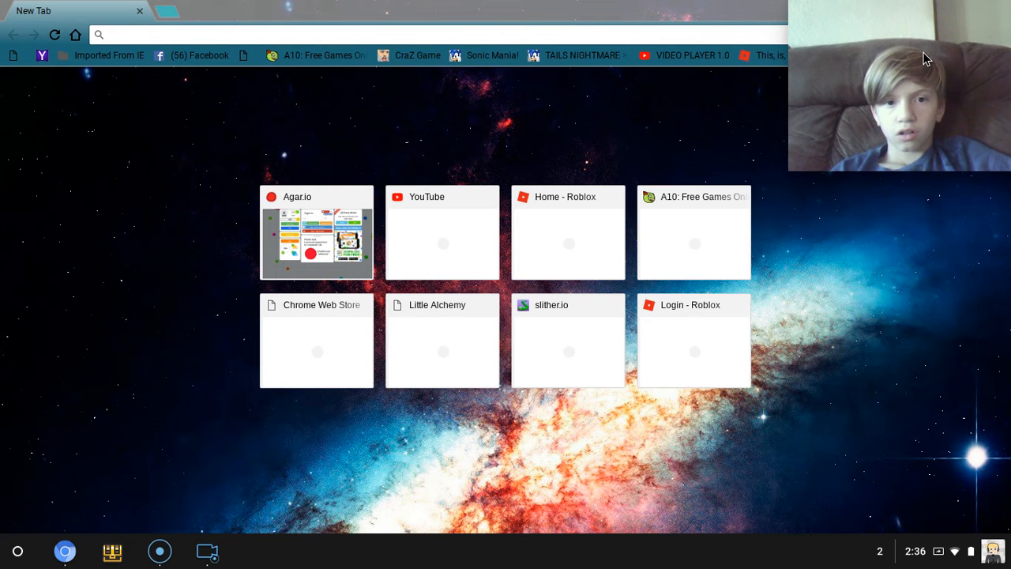
left_click(316, 230)
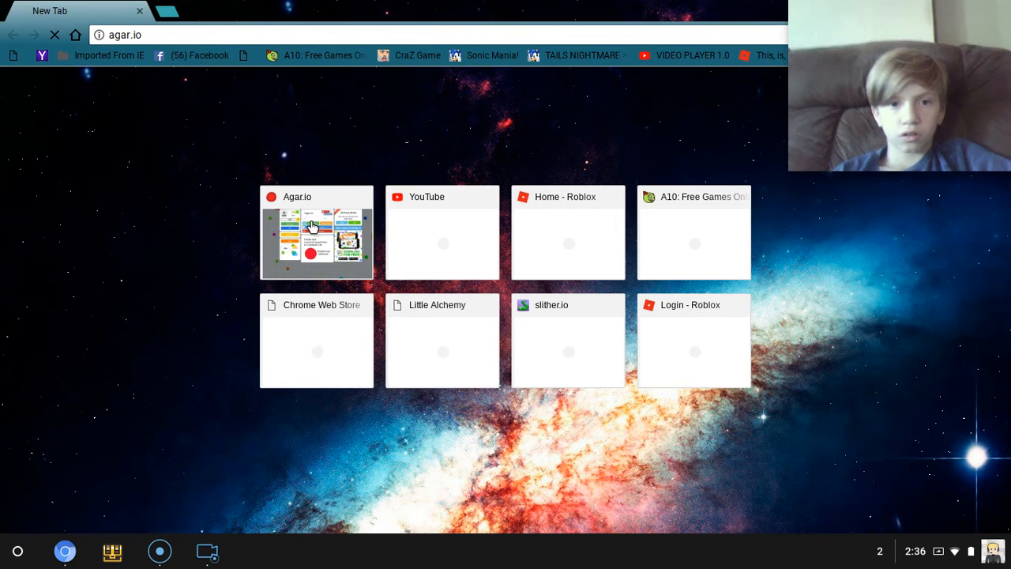
left_click(315, 232)
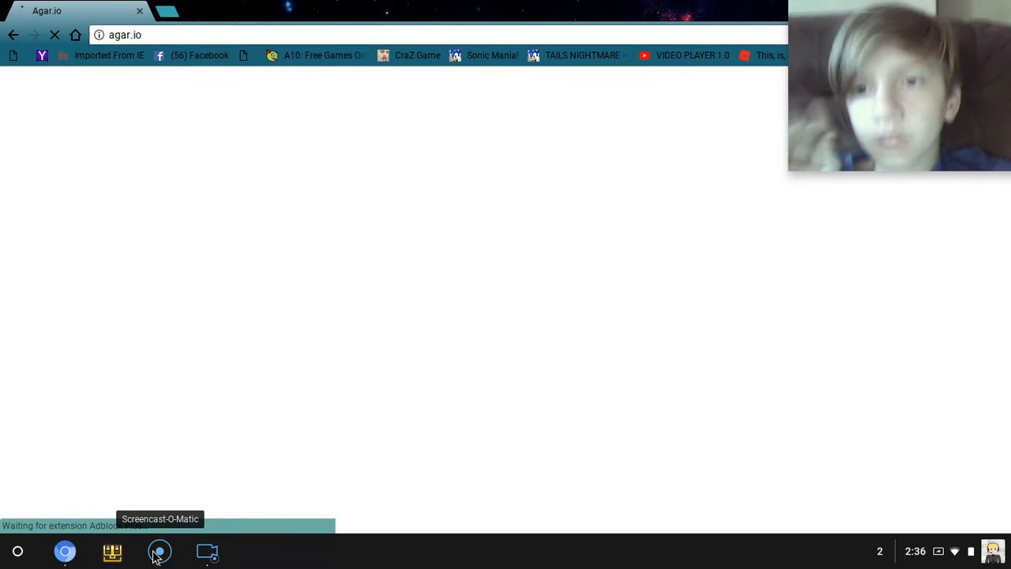
Leave the stuck agar.io connection for the Tails Nightmare bookmark
left_click(159, 551)
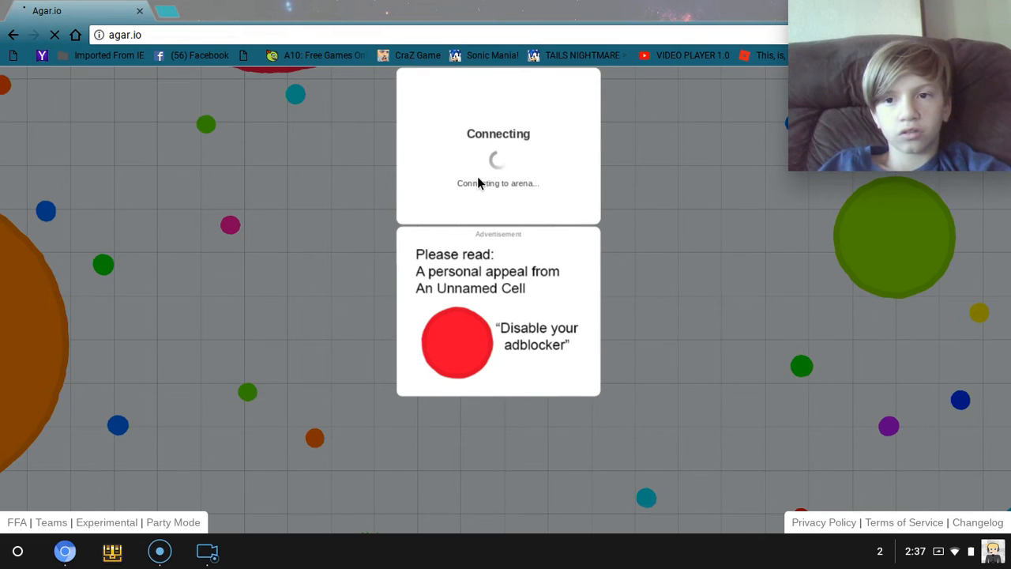
mouse_move(629, 136)
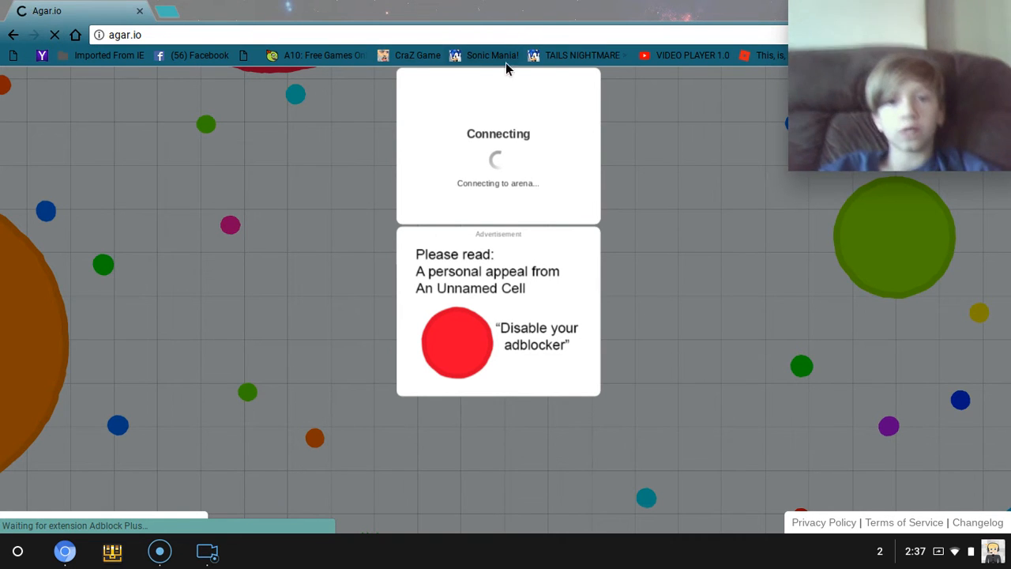
left_click(581, 55)
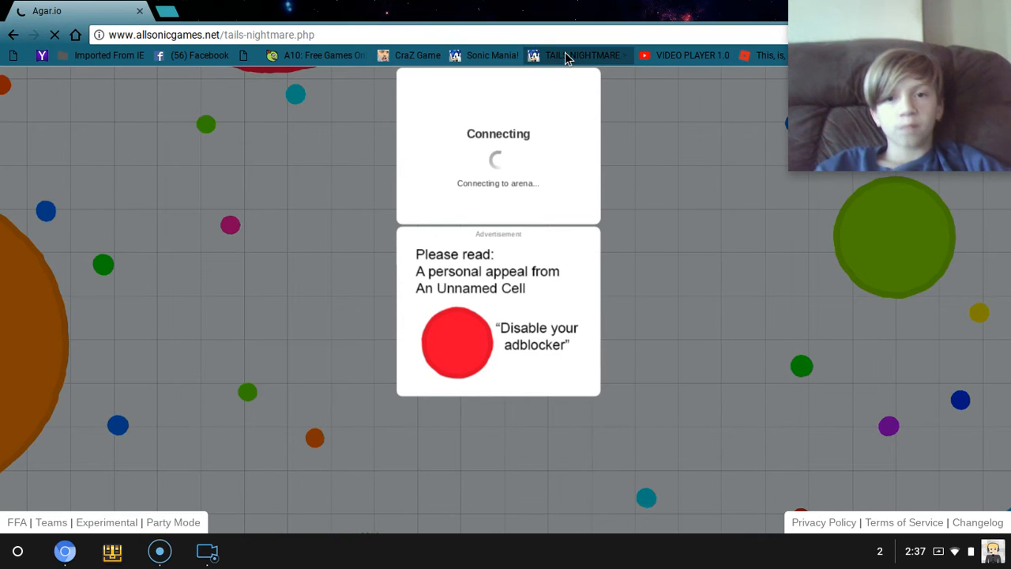
Load the Tails Nightmare page, which reports its plugin is unsupported
left_click(581, 55)
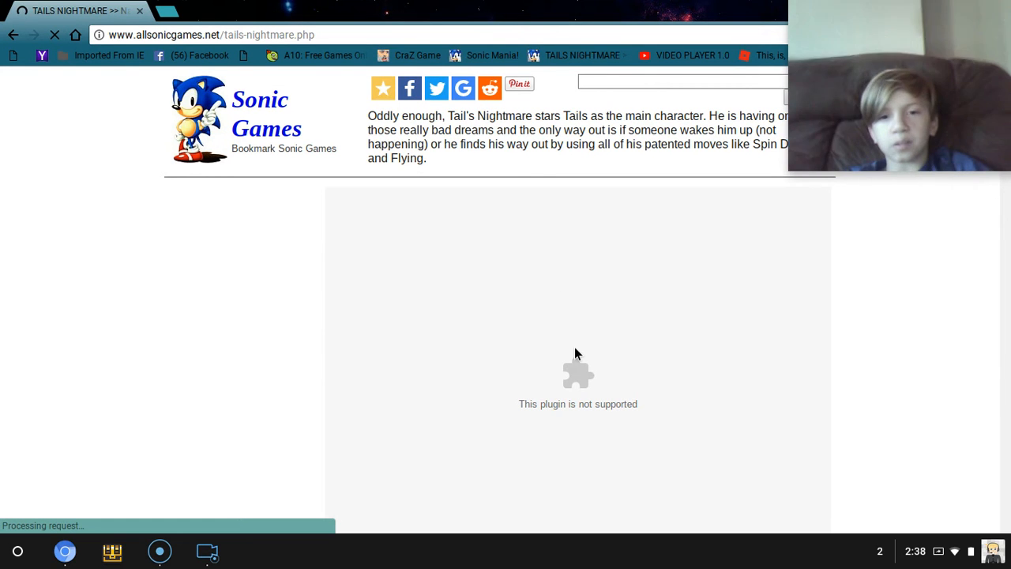
mouse_move(376, 316)
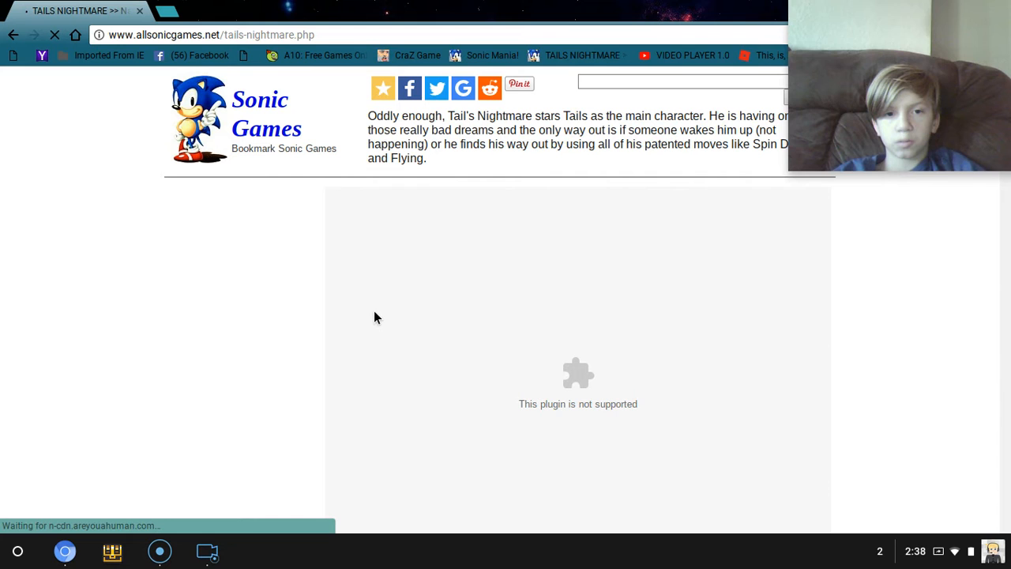
Set the site's Flash permission to Block, then change it again in the page-info popup
left_click(99, 35)
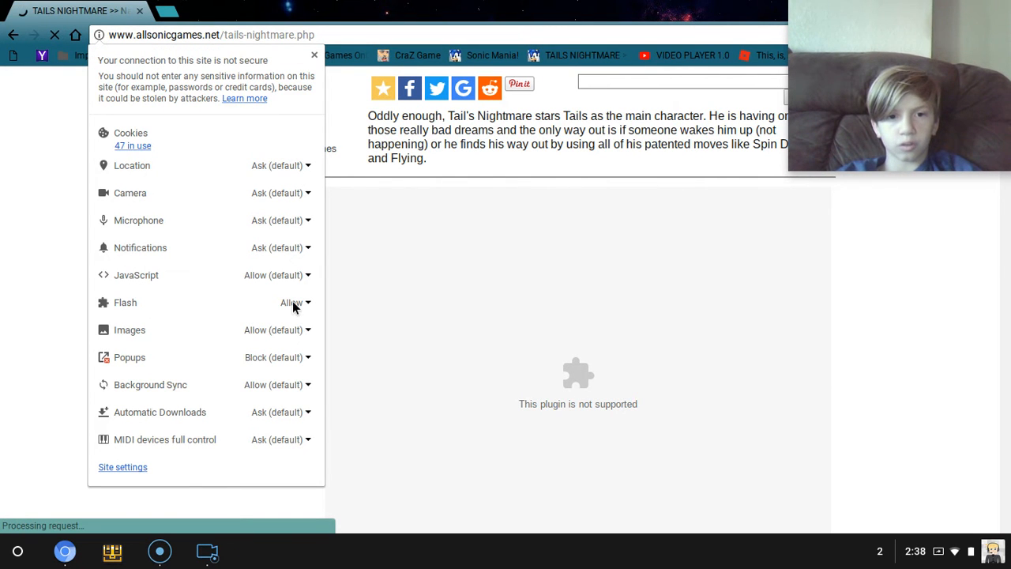
left_click(294, 303)
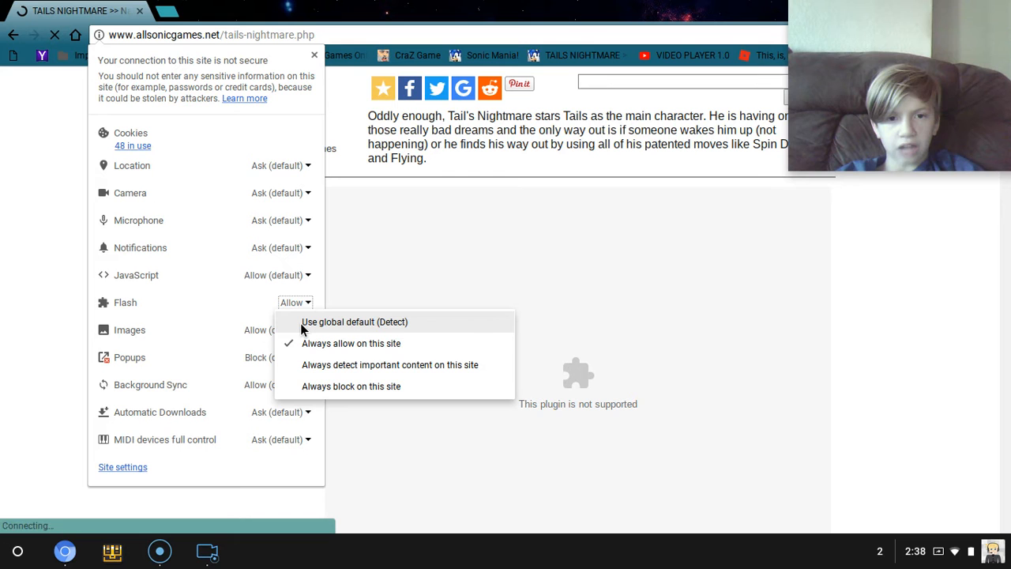
mouse_move(322, 386)
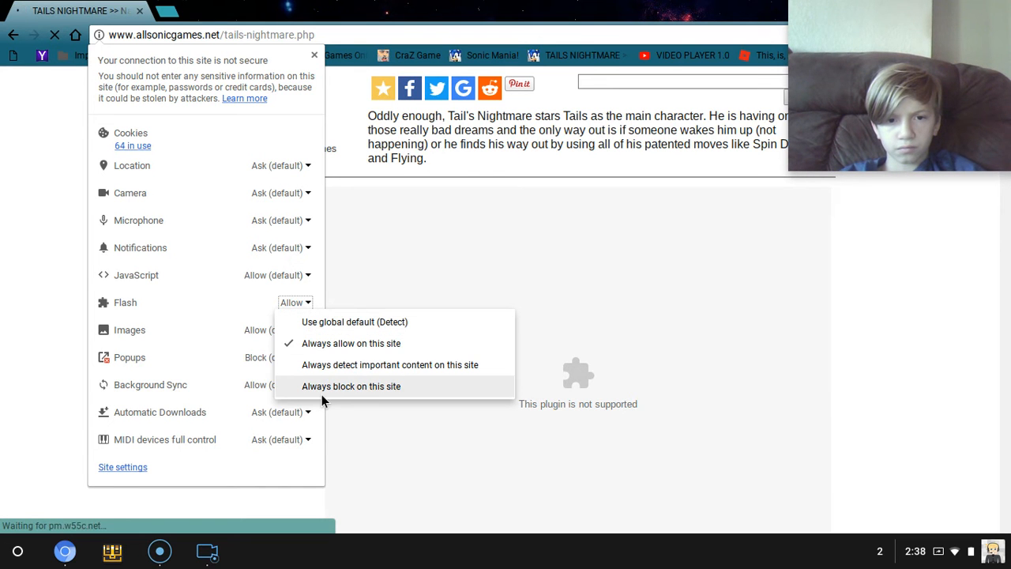
left_click(350, 386)
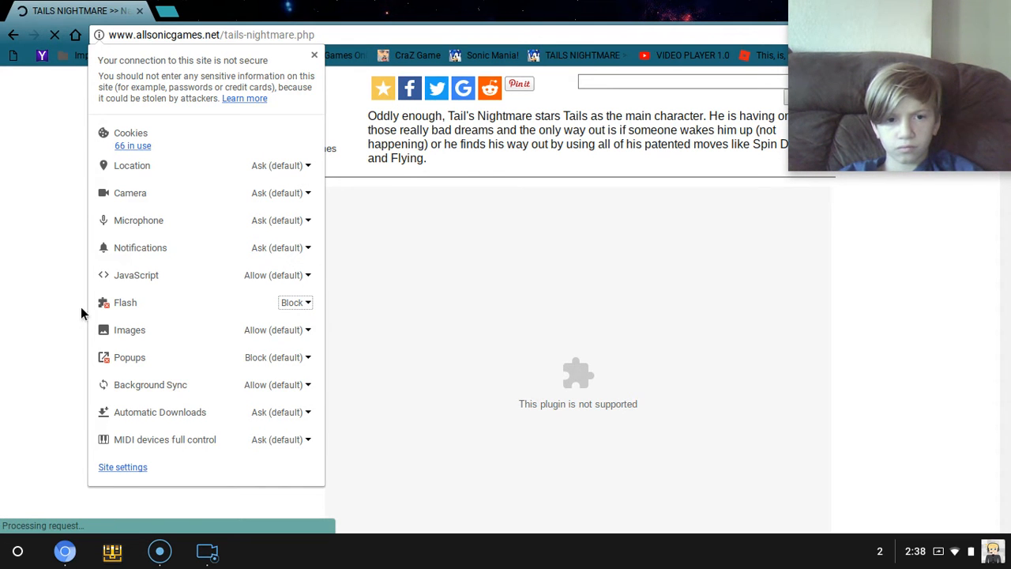
left_click(294, 303)
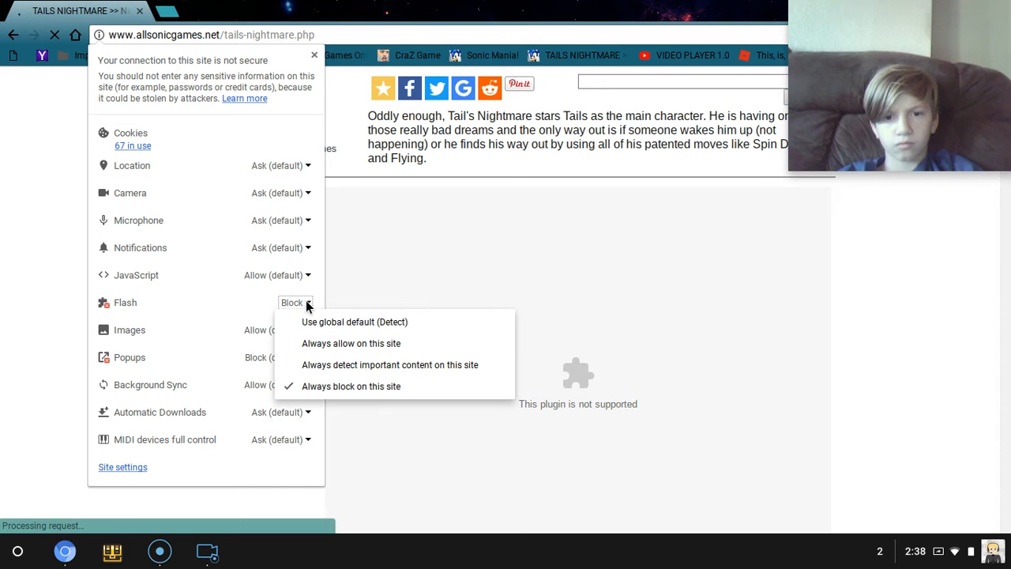
left_click(351, 343)
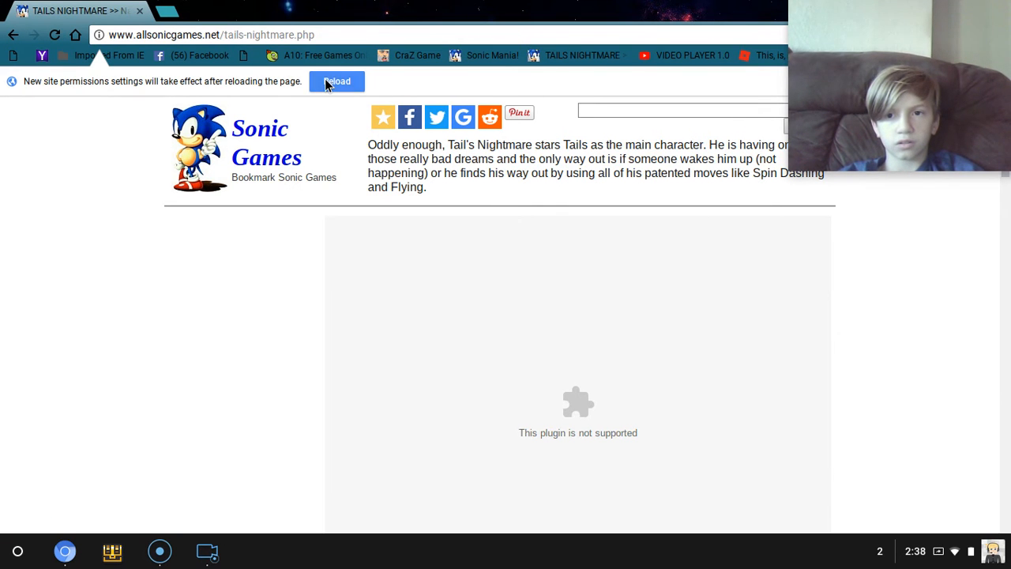
left_click(336, 81)
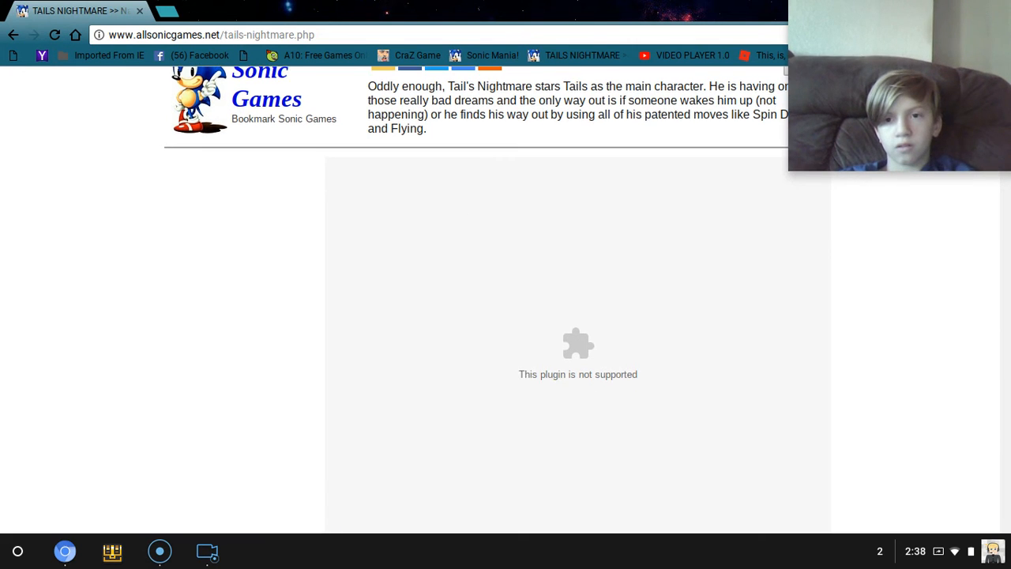
scroll("down", 3)
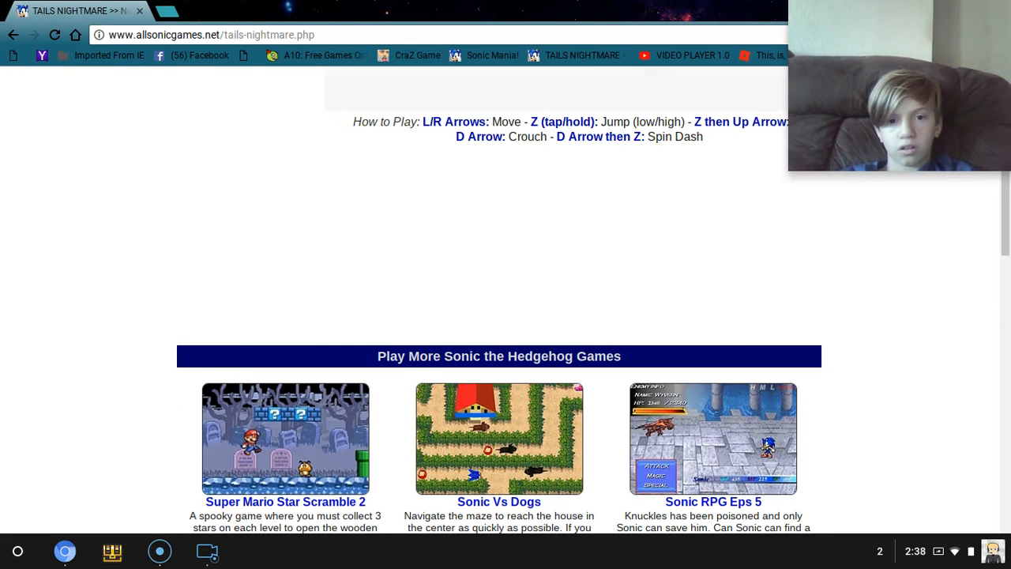
scroll("down", 3)
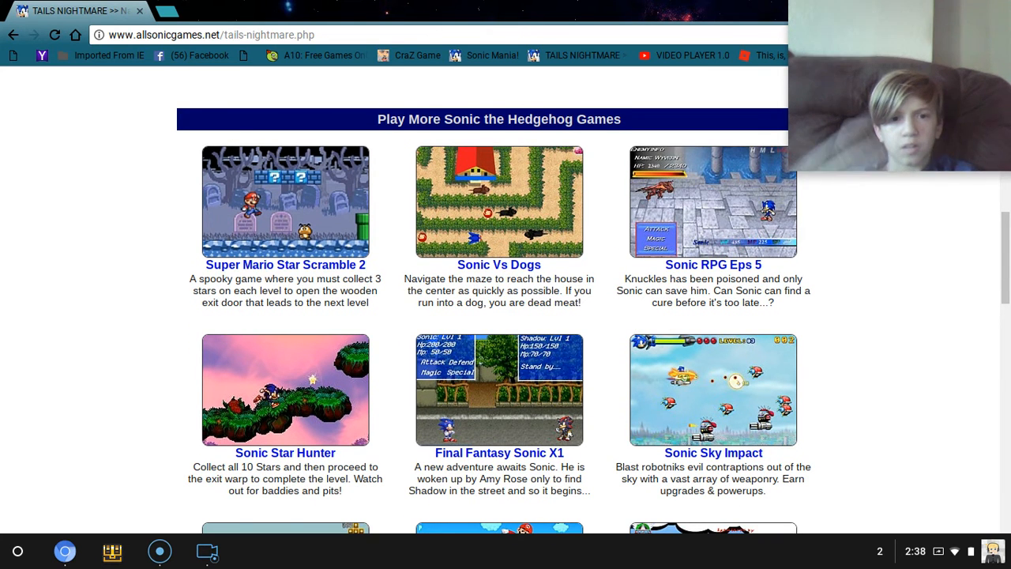
scroll("down", 3)
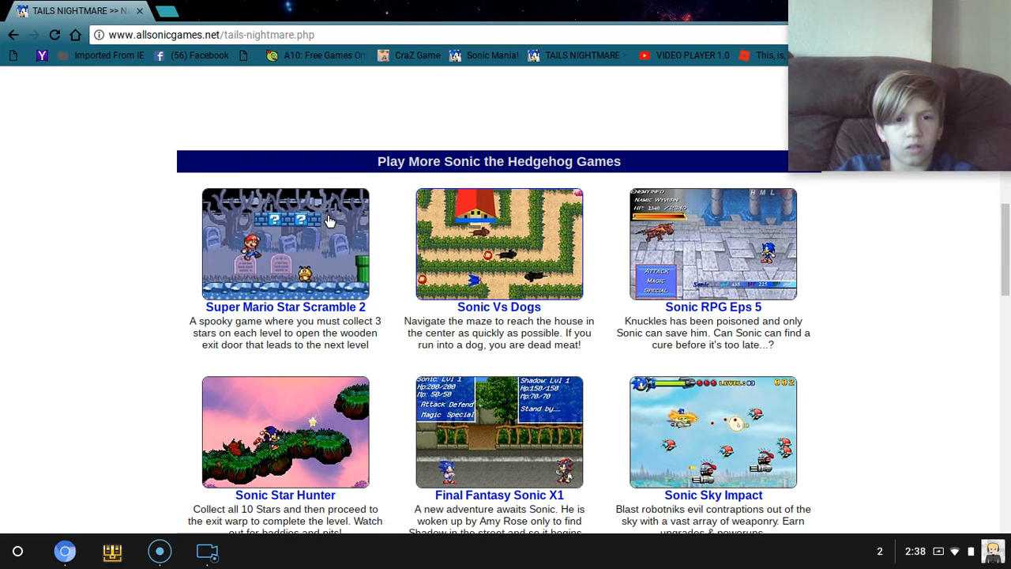
scroll("down", 3)
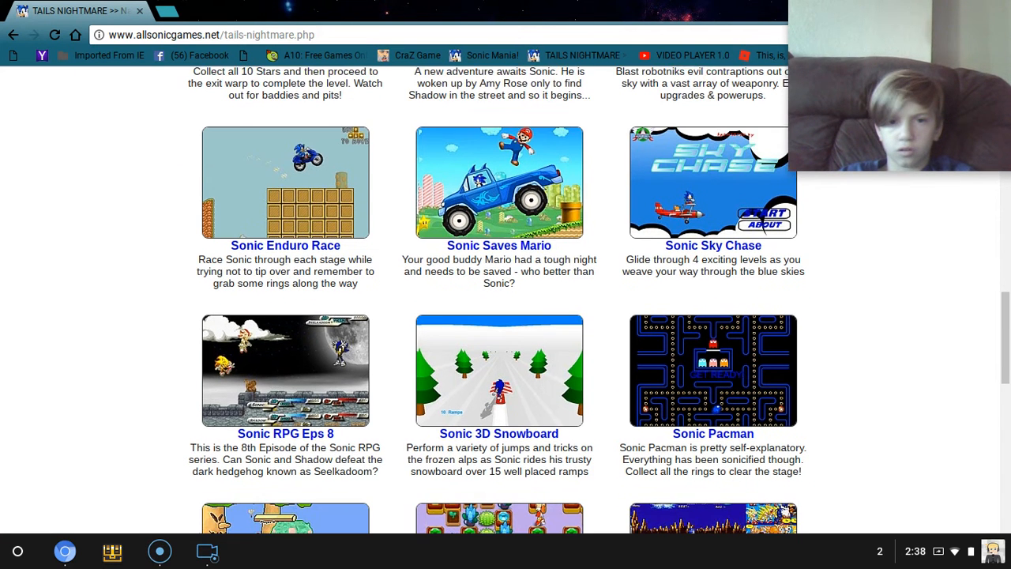
scroll("down", 3)
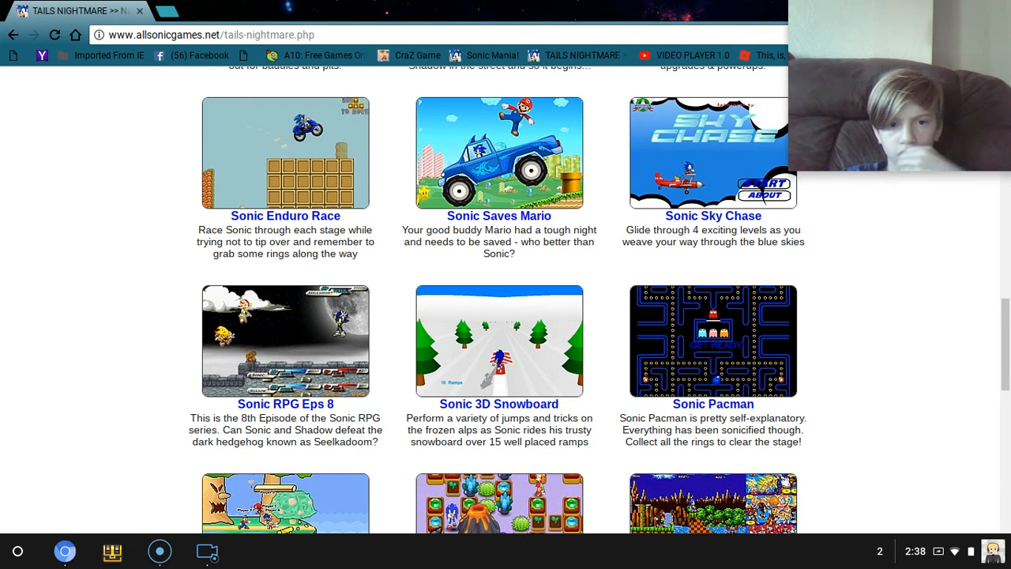
scroll("down", 3)
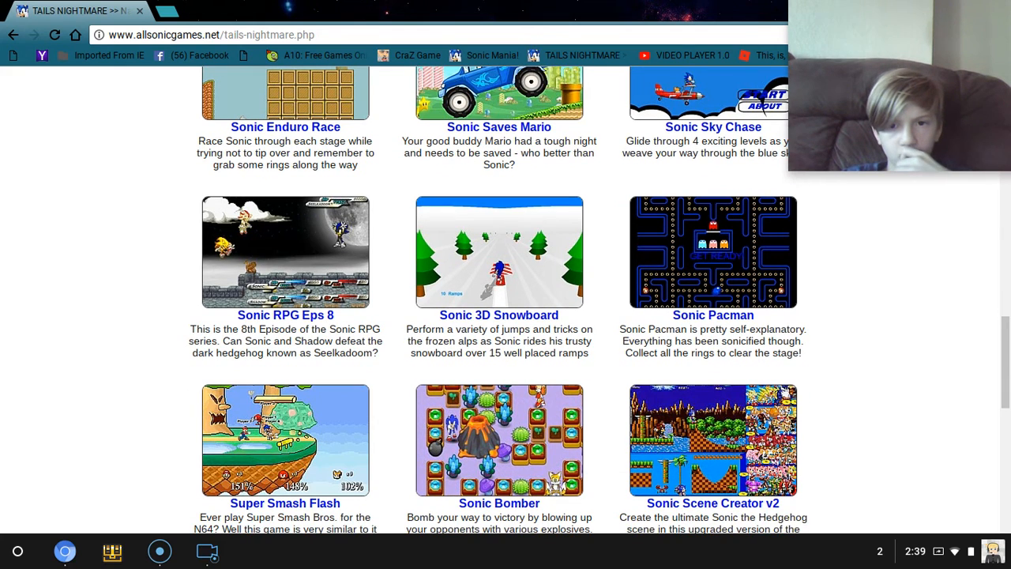
scroll("down", 3)
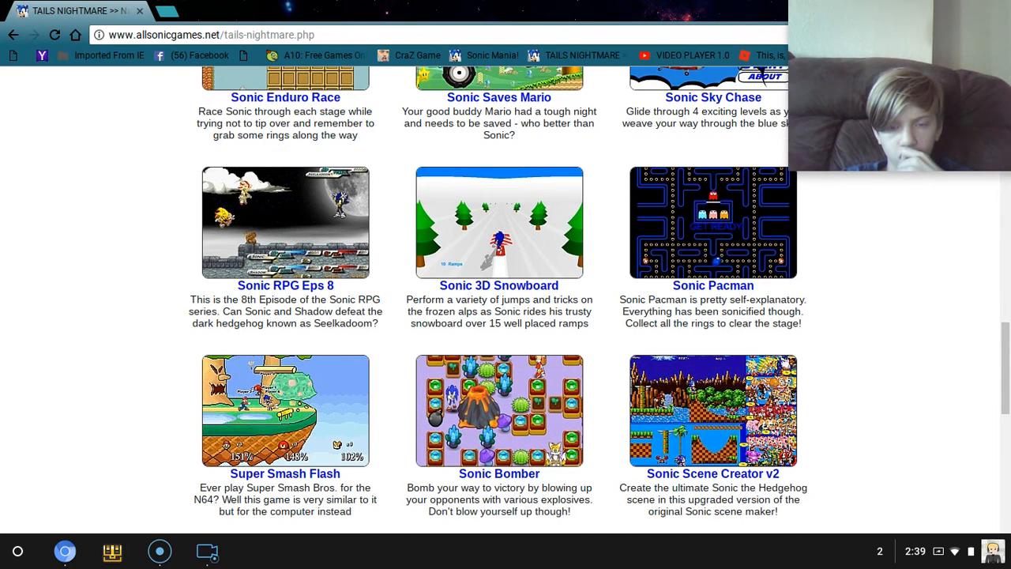
scroll("down", 3)
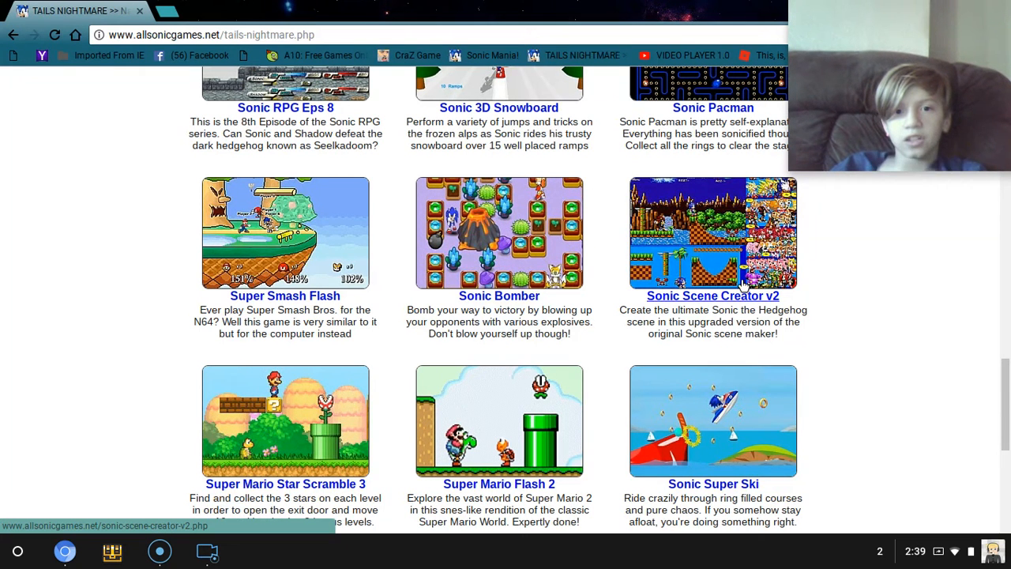
mouse_move(565, 181)
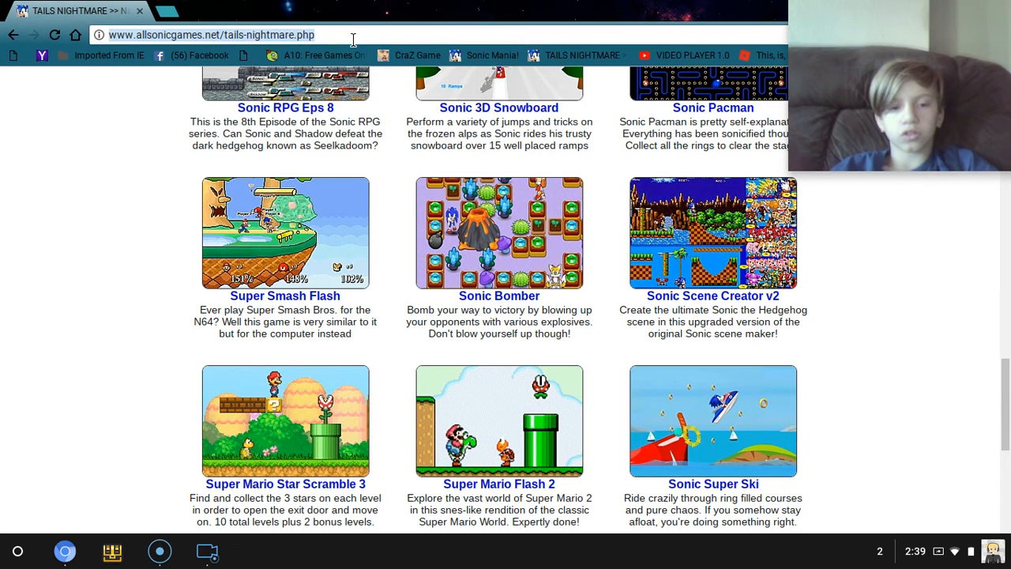
Search a10.com for 'bomb', then go to coolmath-games.com
type("a10.com")
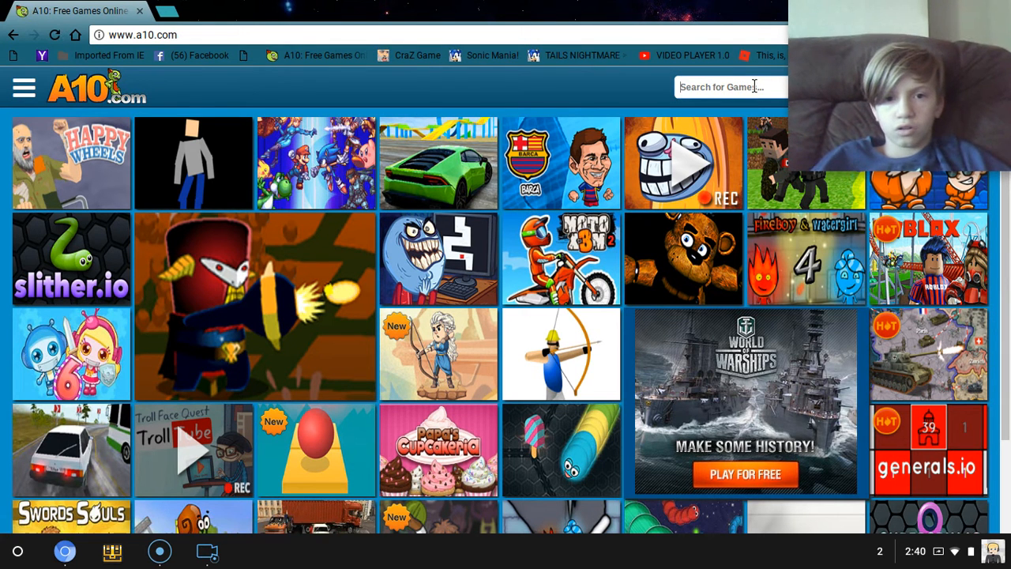
type("bombe")
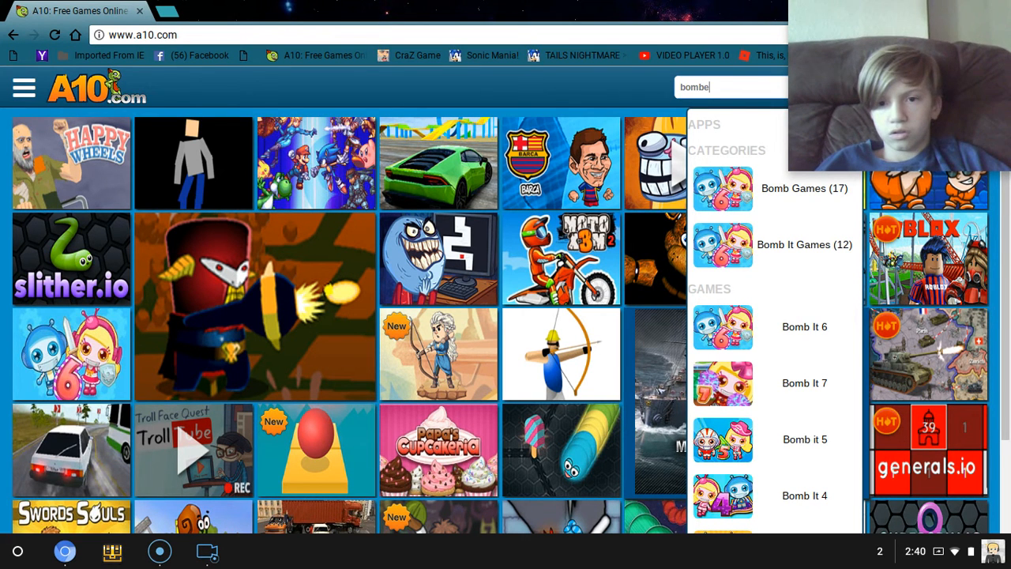
key("Backspace")
type(" it")
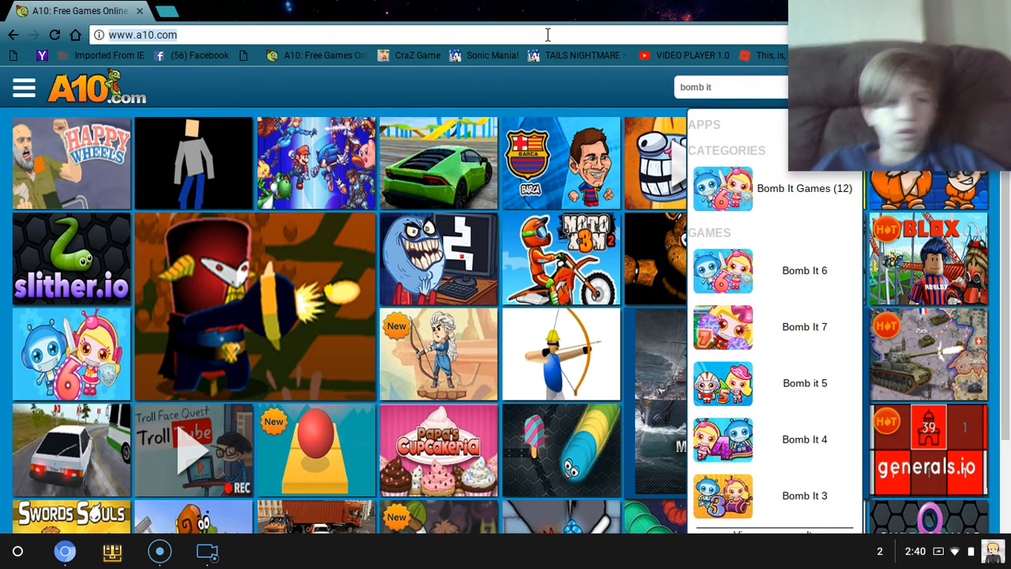
type("coolmath-games.com")
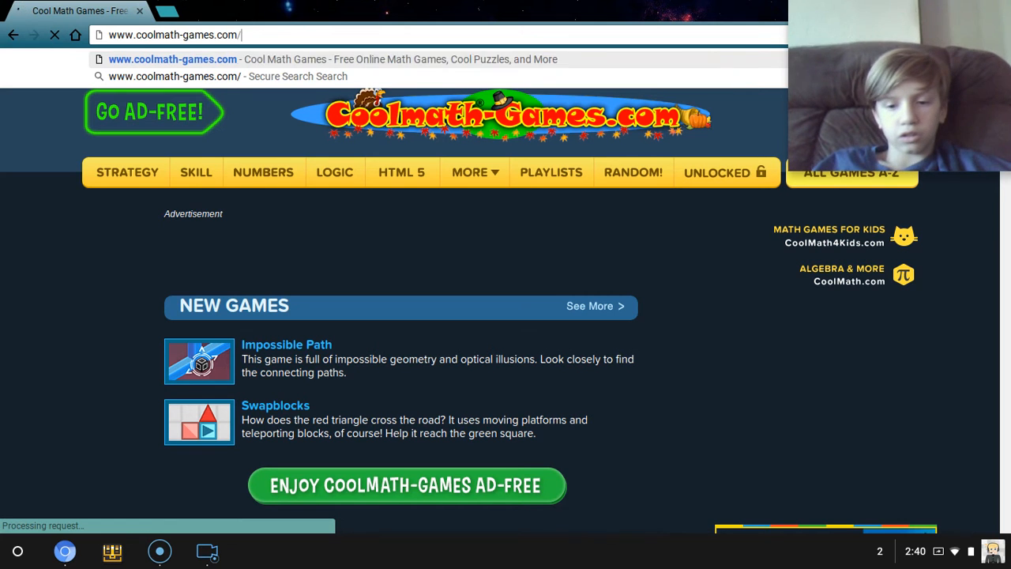
Go to coolmath-games.com/0-clicker-heroes and scroll to the game area
type("0")
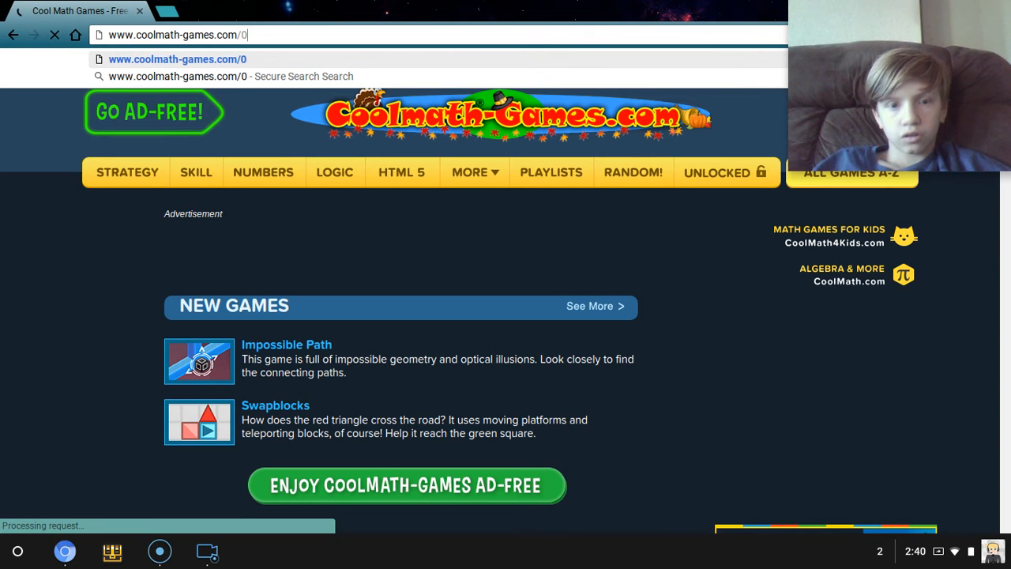
type("-click")
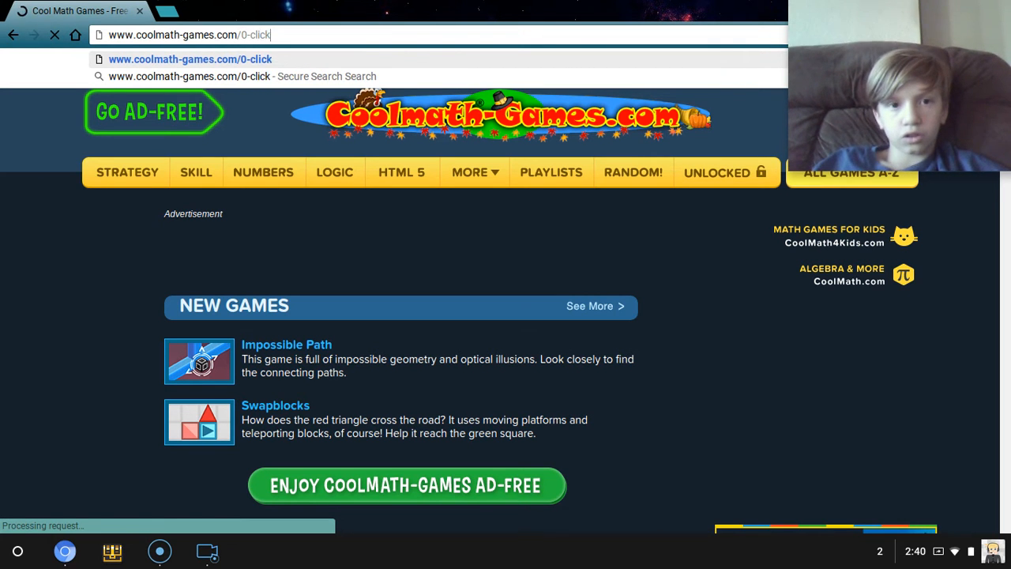
type("er-")
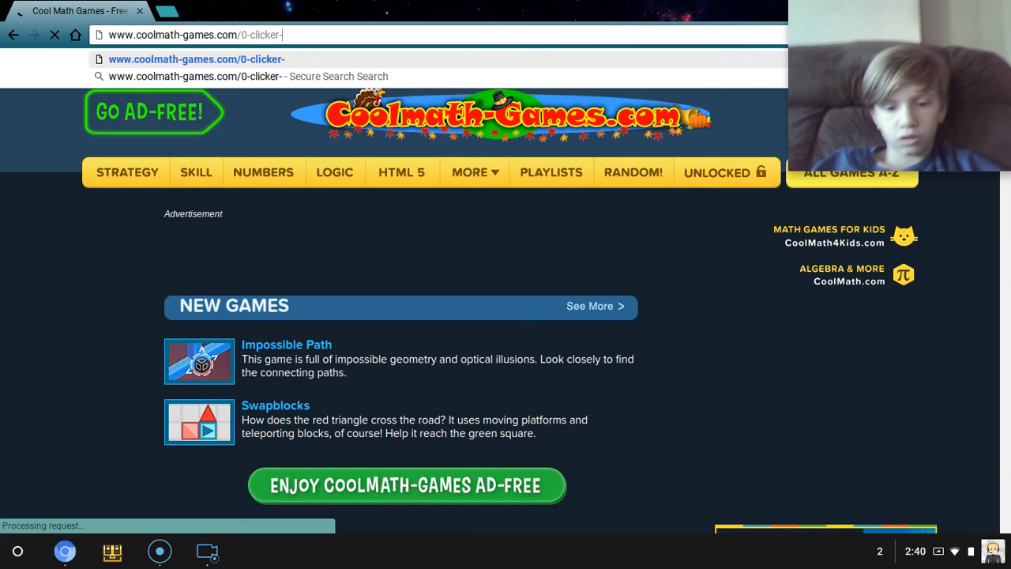
type("heroes")
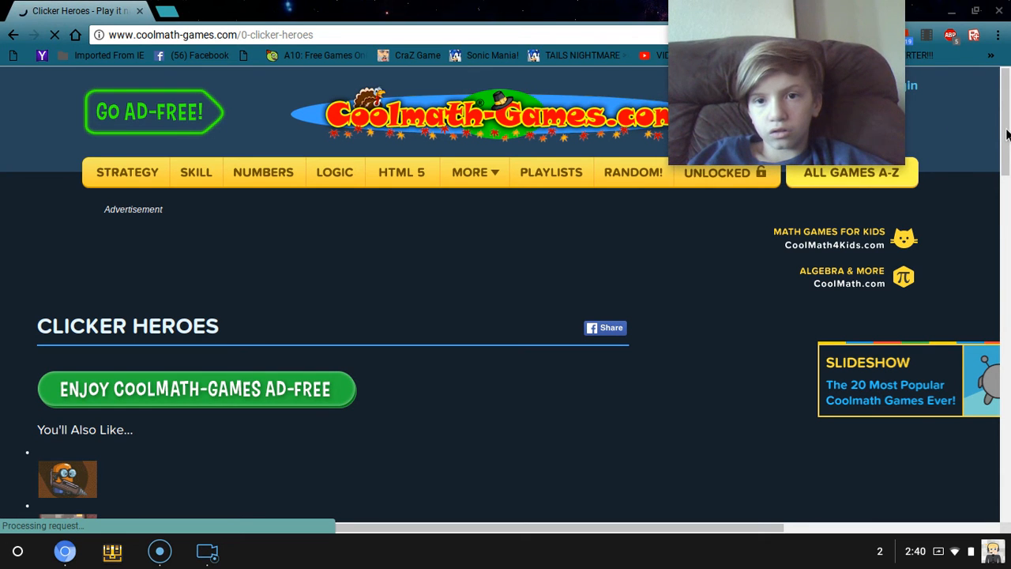
scroll("down", 3)
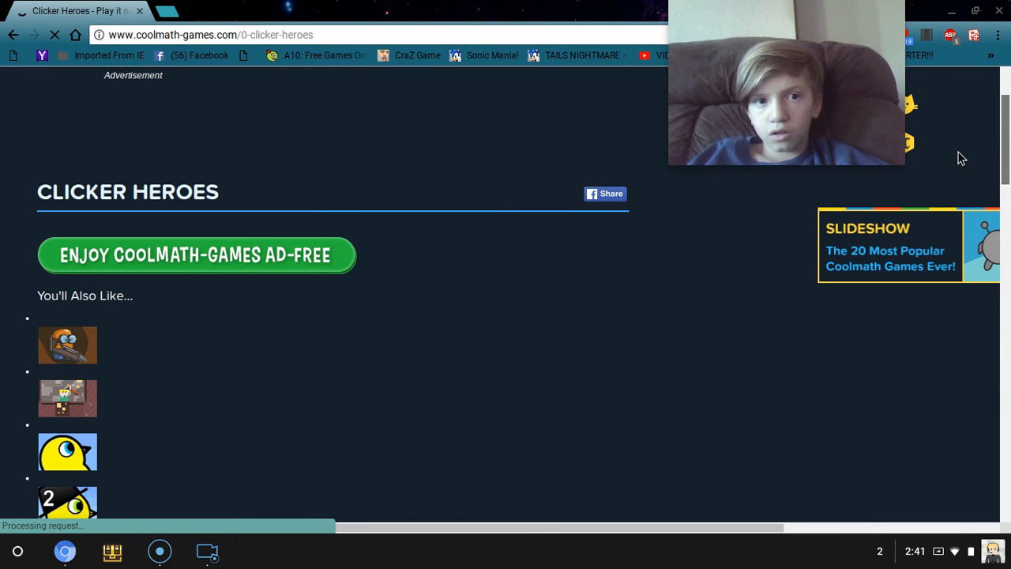
scroll("down", 3)
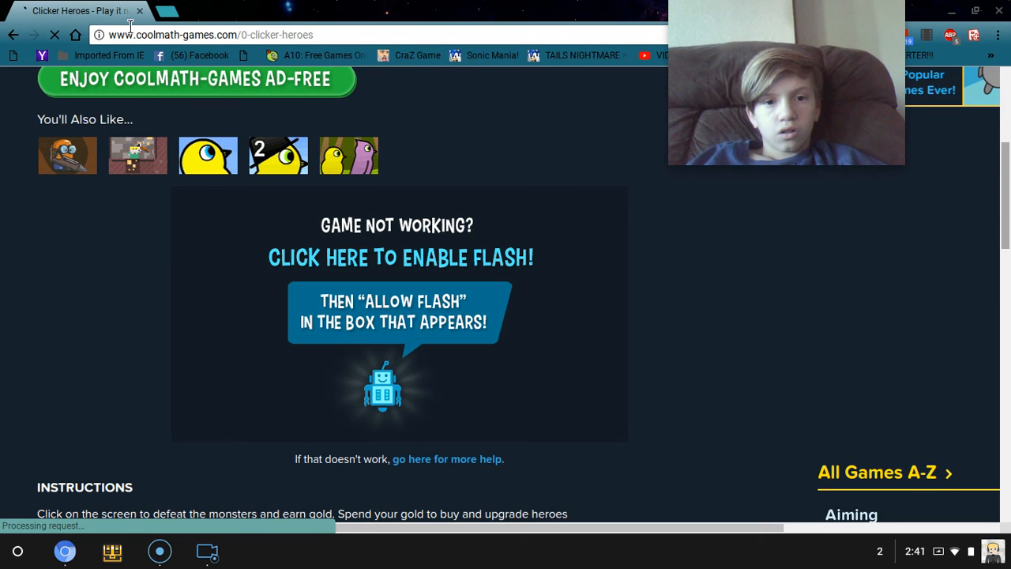
Set Flash to Allow for the Coolmath Games site via page info
left_click(97, 35)
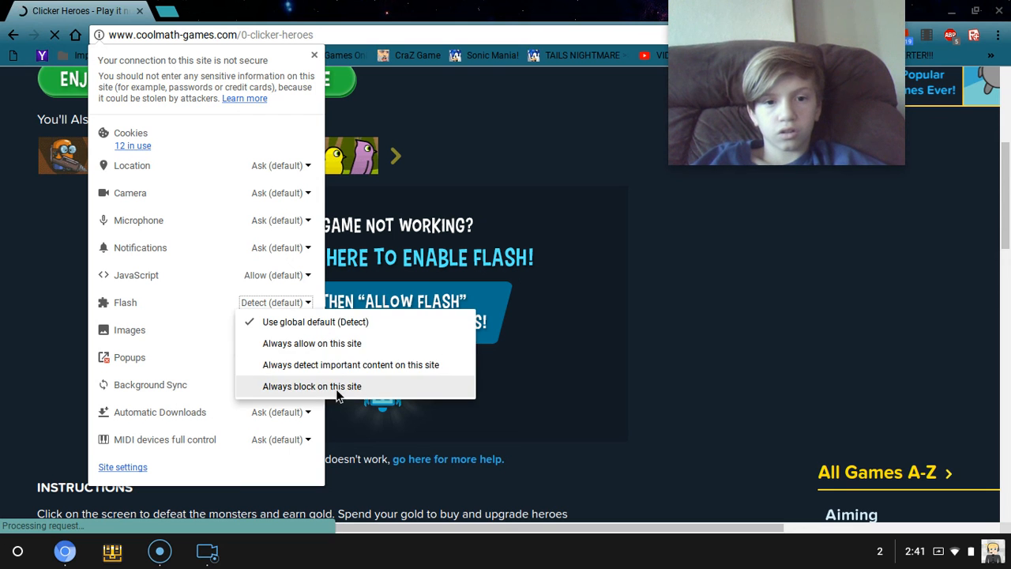
left_click(311, 343)
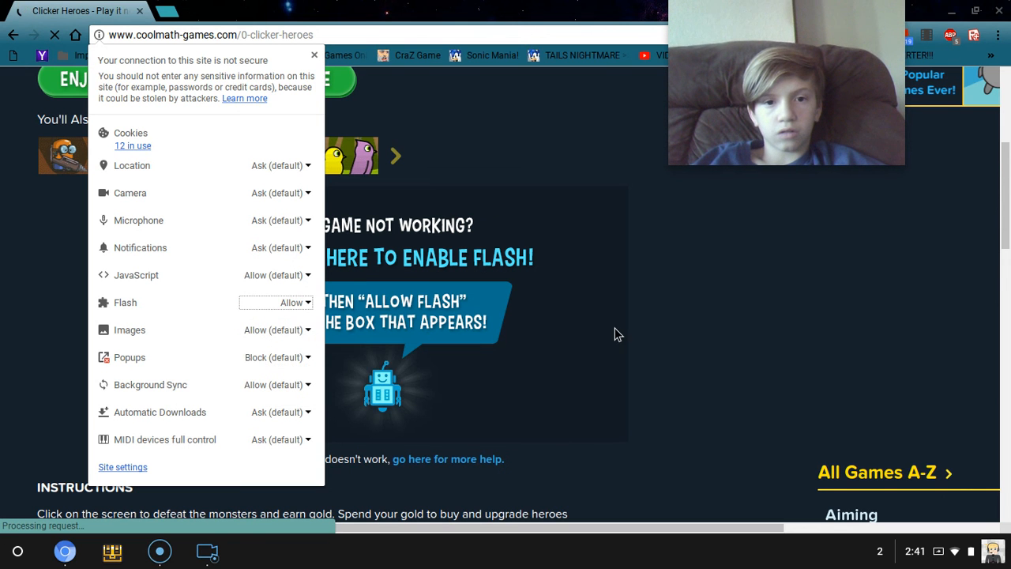